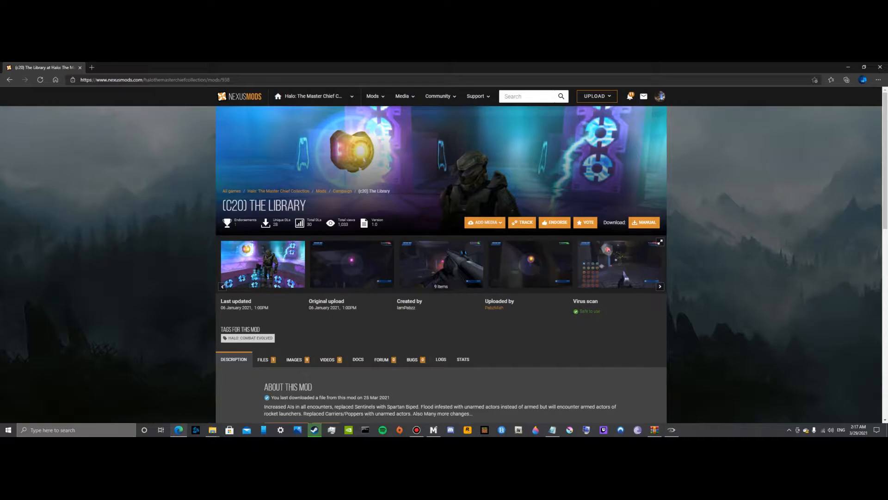
Browse the Flood Infested Library mod page on Nexus Mods and download its archive
scroll(down, 3)
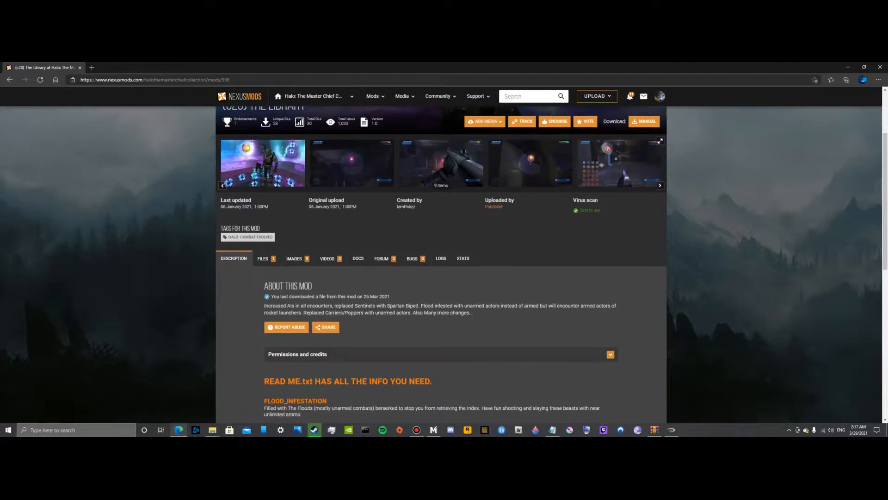
scroll(up, 3)
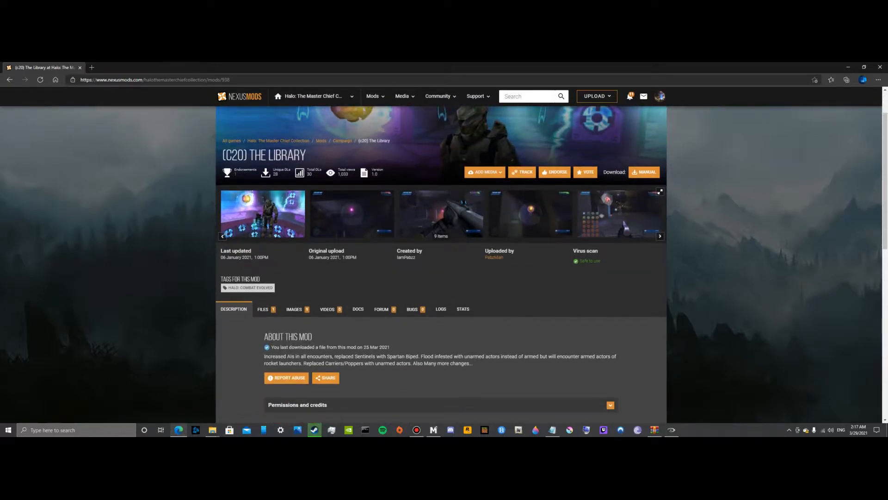
scroll(up, 3)
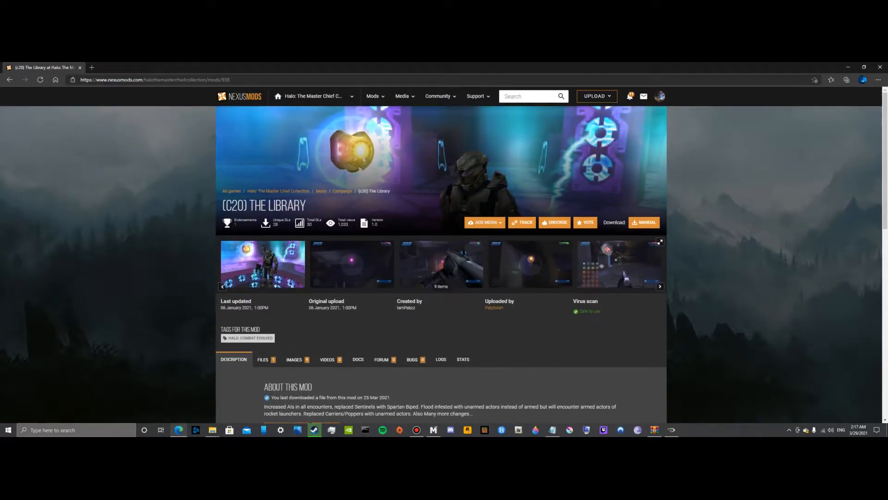
click(484, 222)
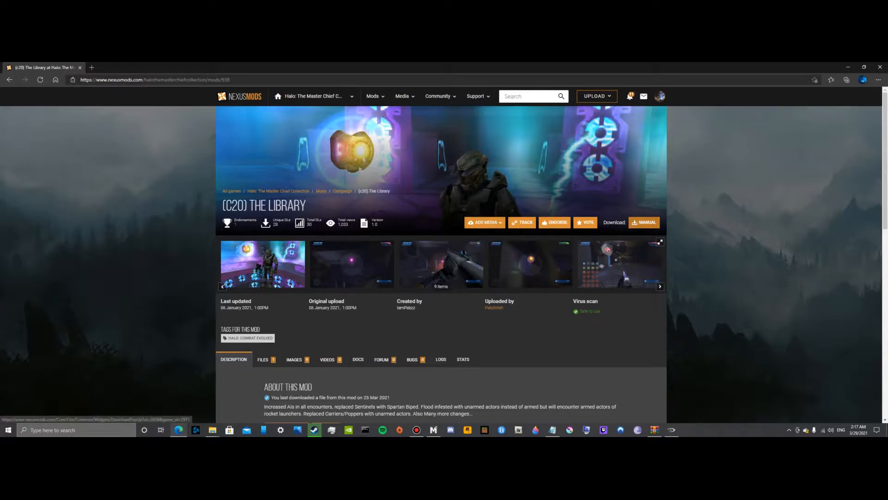
scroll(down, 3)
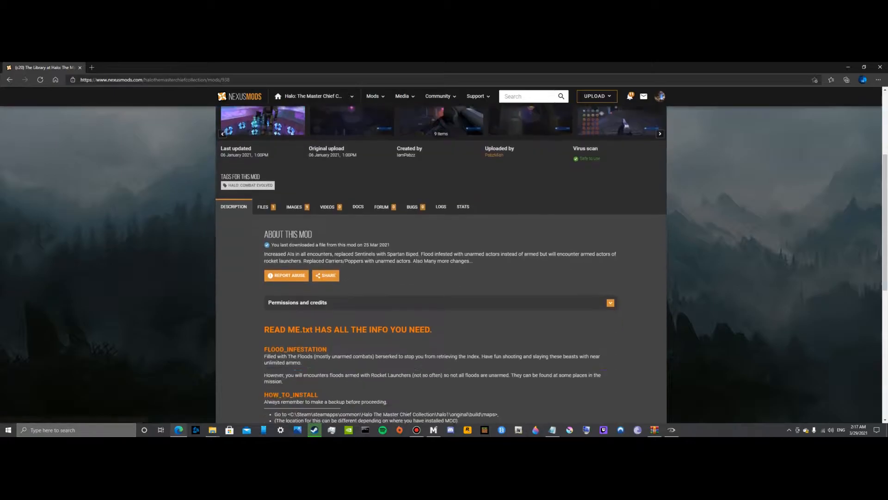
scroll(down, 3)
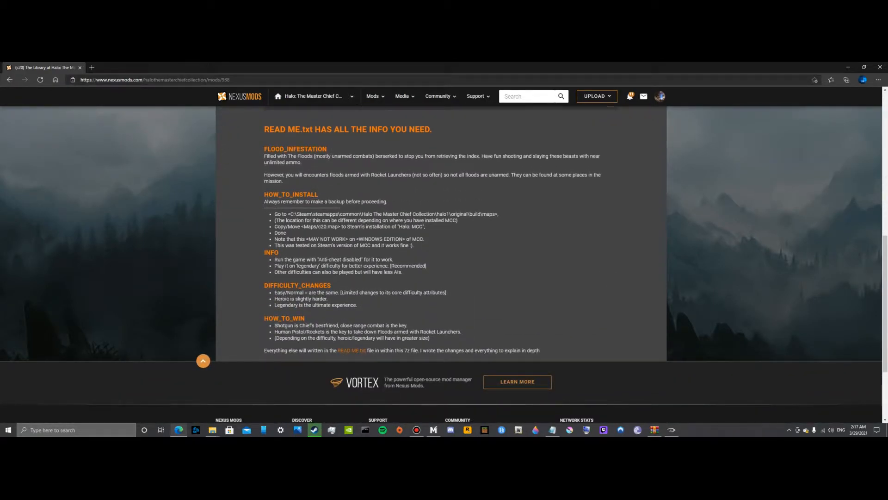
scroll(up, 3)
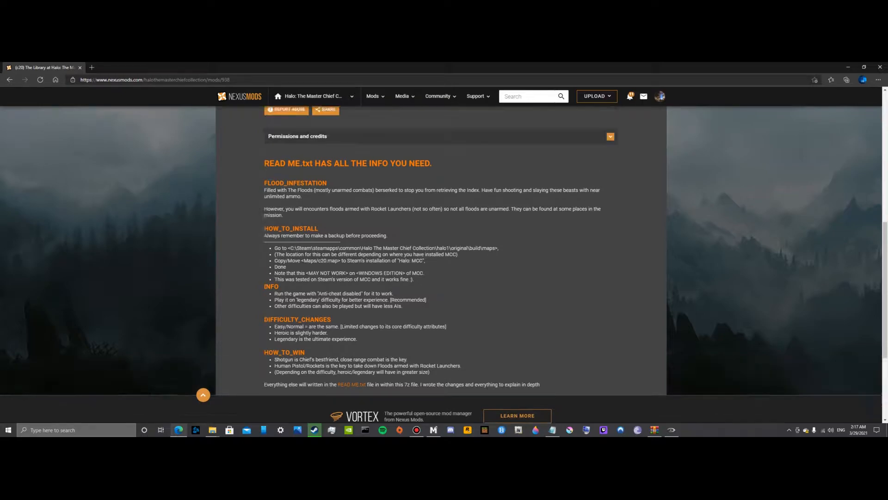
scroll(up, 3)
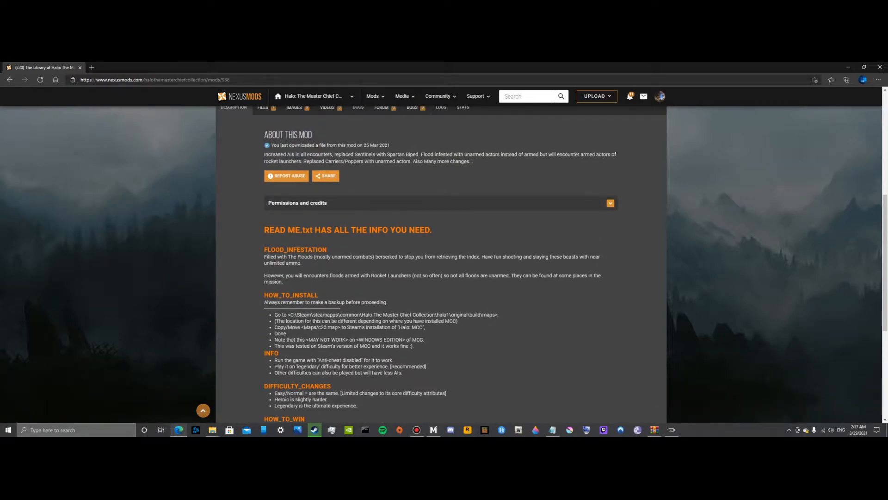
scroll(up, 3)
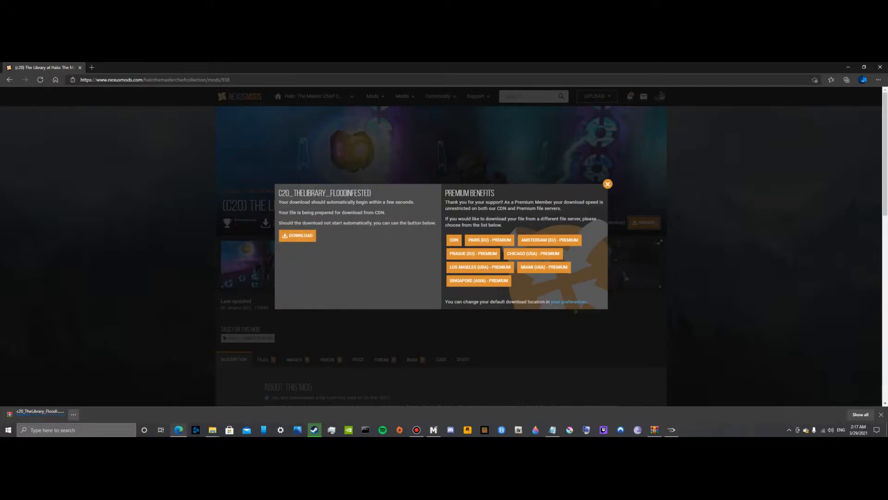
Reveal the downloaded C20 Library Flood Infested archive in its local folder
right_click(40, 411)
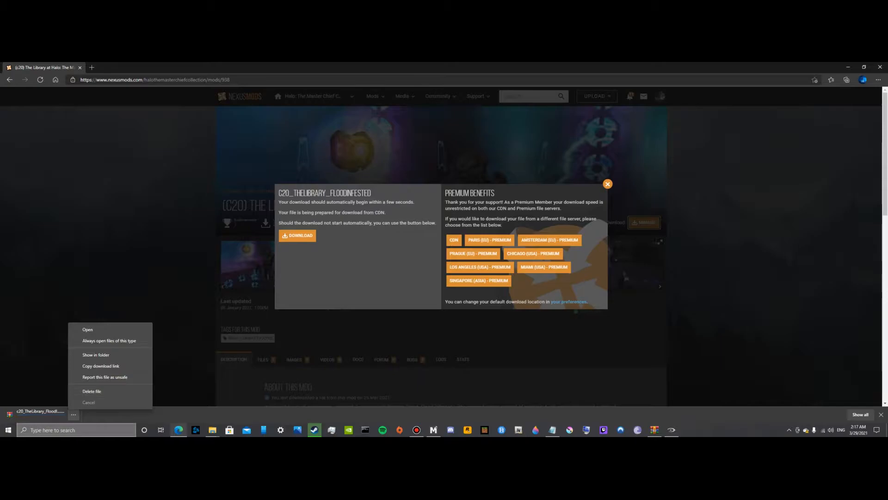
click(91, 391)
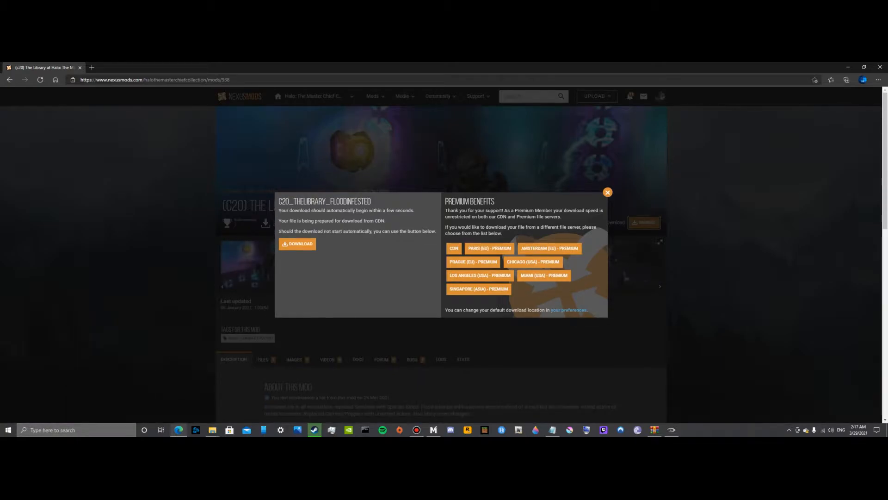
click(607, 192)
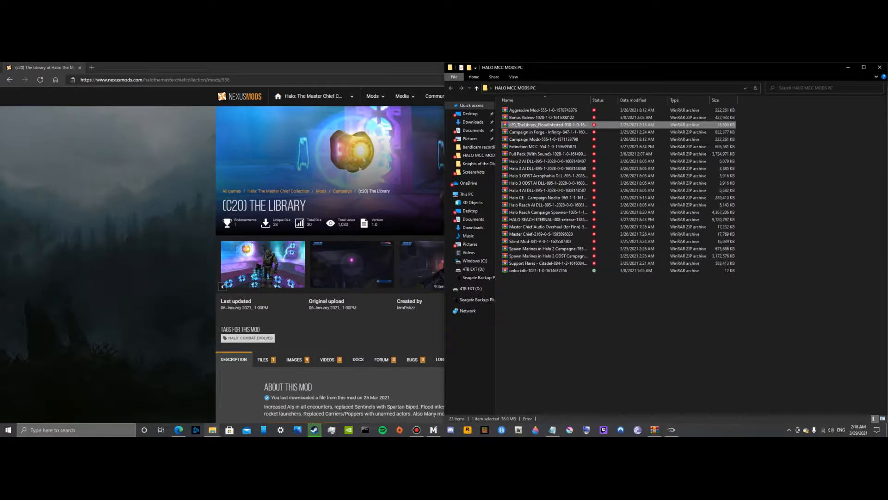
Open the c20_TheLibrary archive in WinRAR and view READ ME.txt in Notepad
click(544, 138)
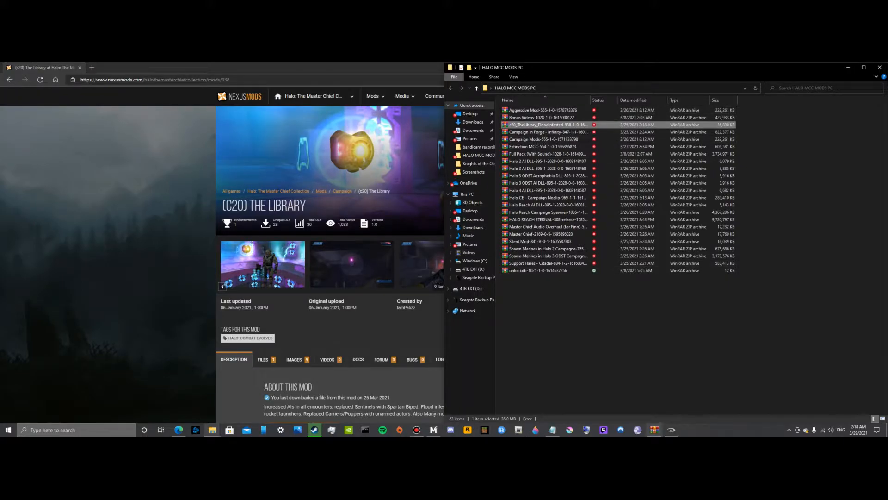
double_click(546, 124)
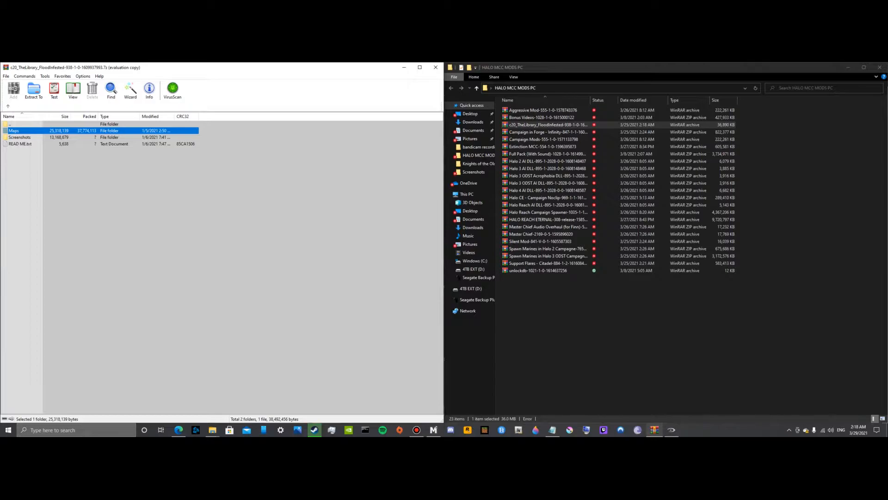
double_click(20, 143)
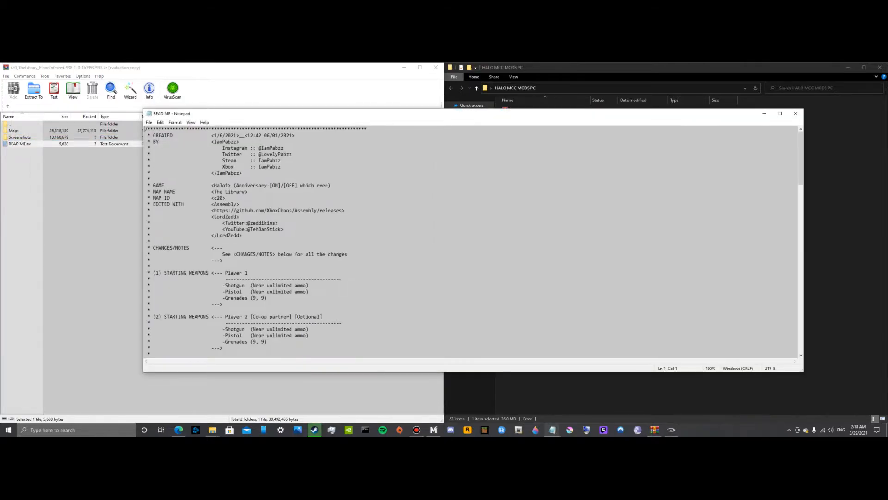
scroll(down, 3)
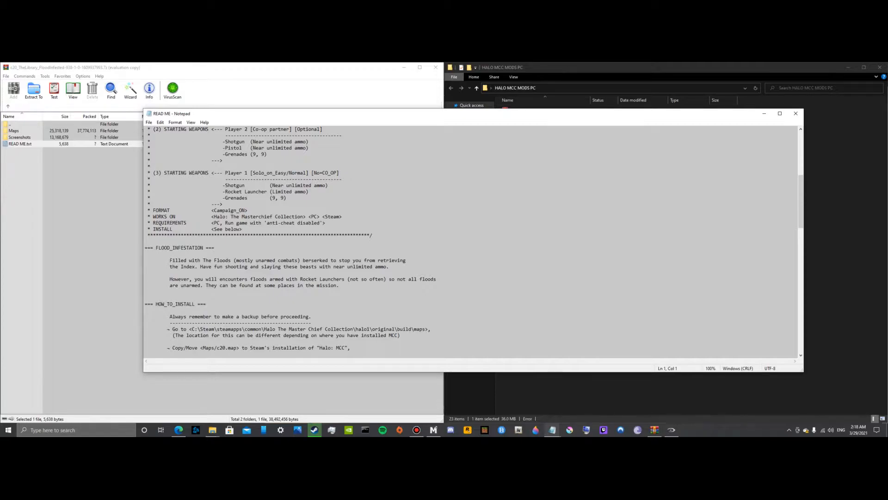
scroll(up, 3)
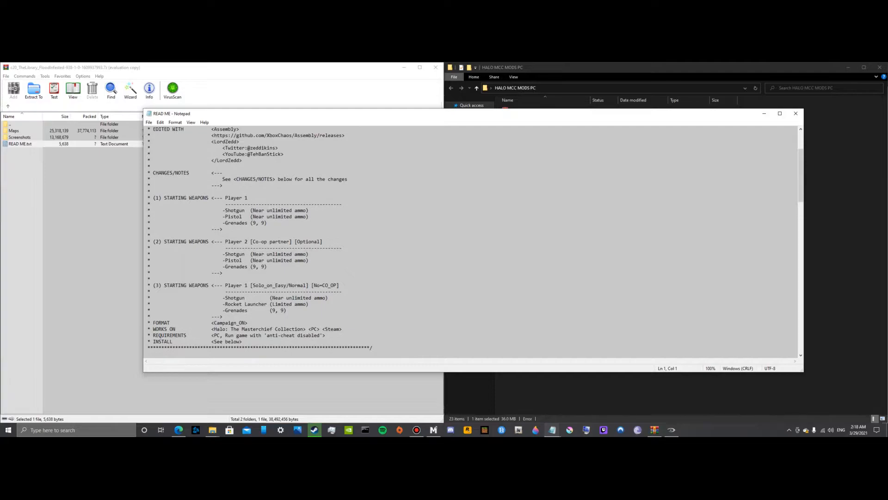
scroll(down, 3)
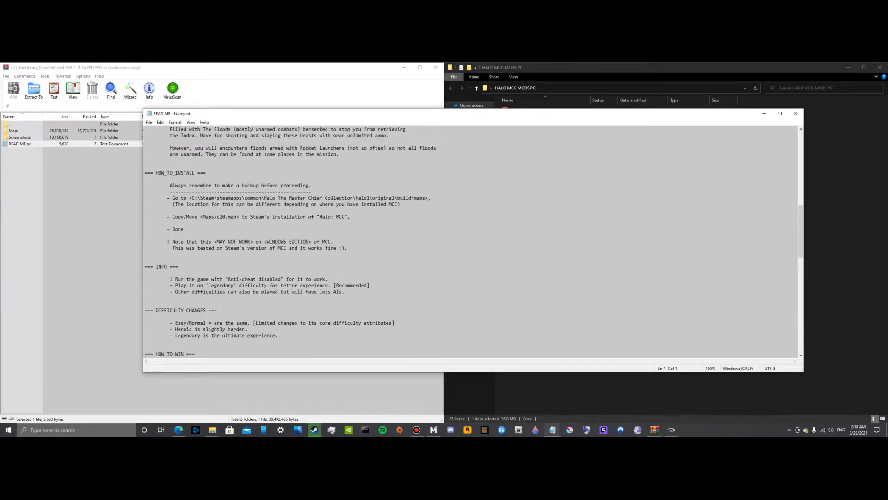
scroll(up, 3)
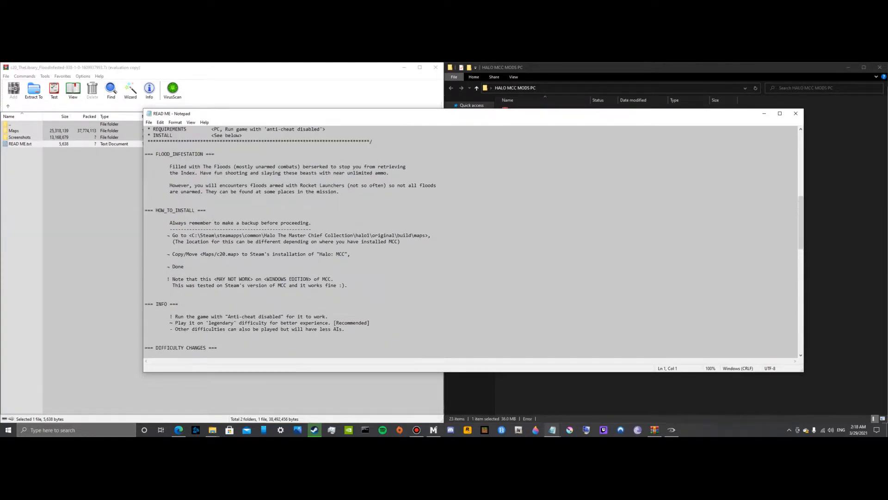
scroll(up, 3)
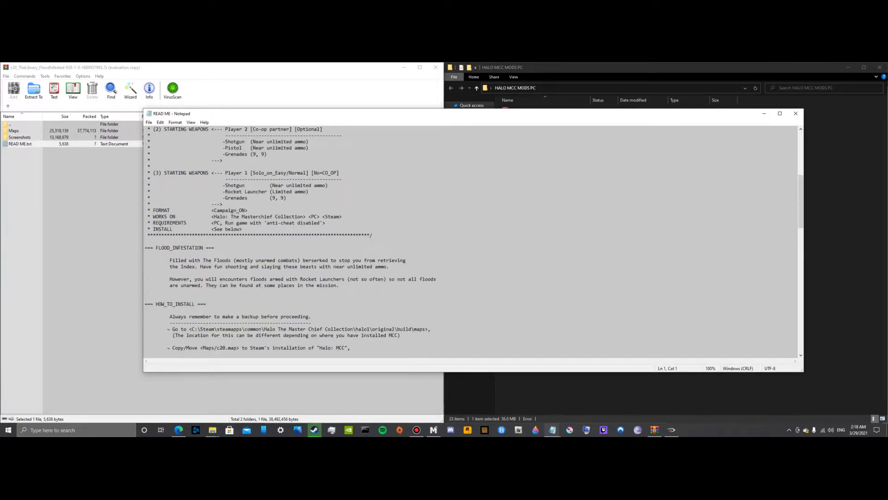
scroll(down, 3)
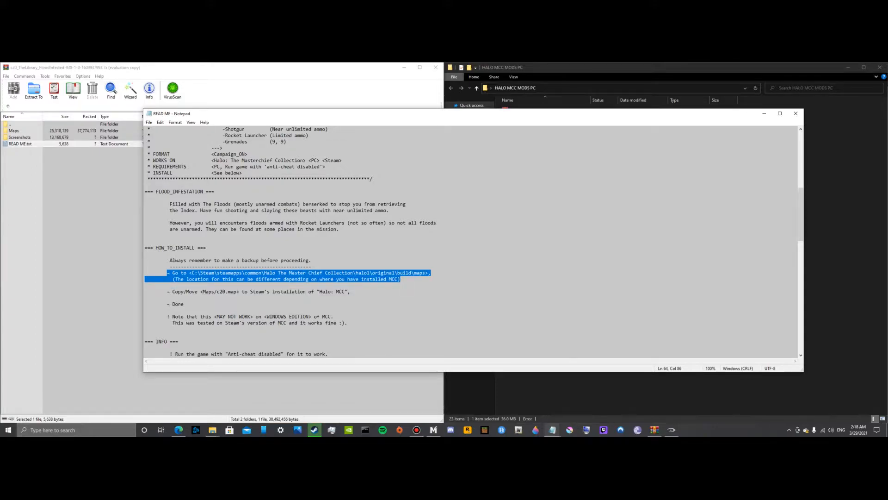
click(401, 278)
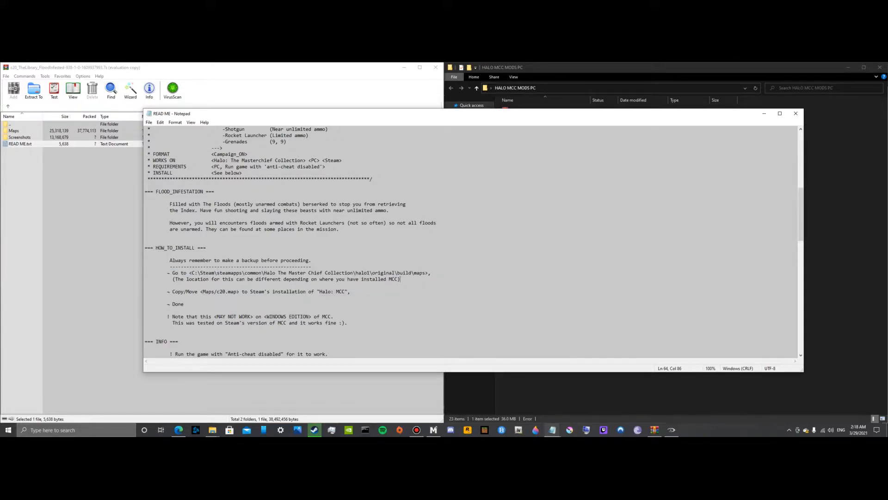
triple_click(286, 278)
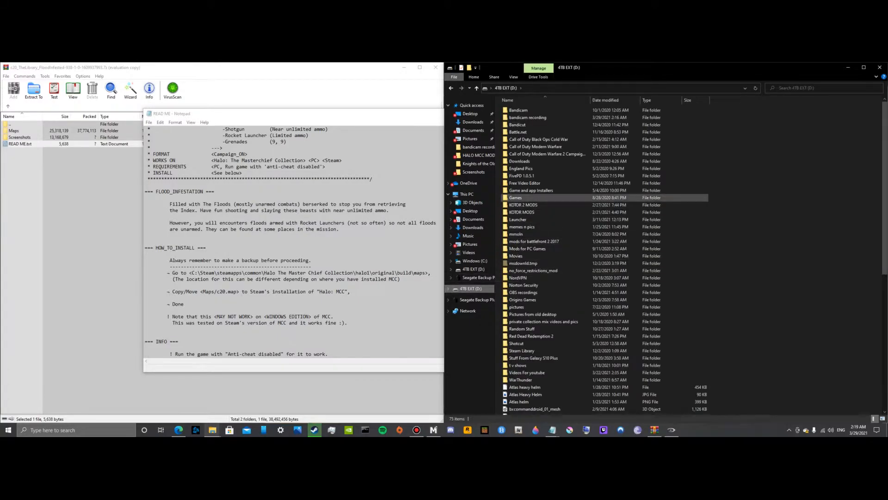
Go through Steam Library and steamapps into the original Halo The Master Chief Collection folder
scroll(down, 3)
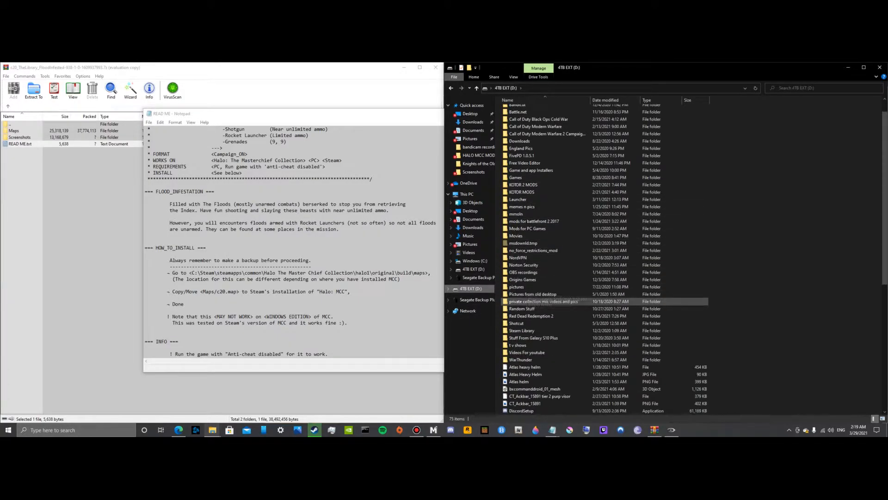
double_click(522, 330)
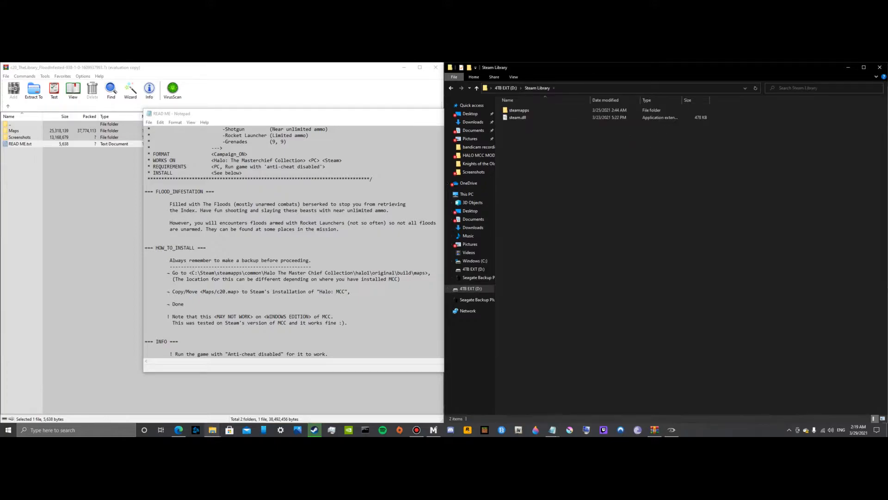
click(519, 110)
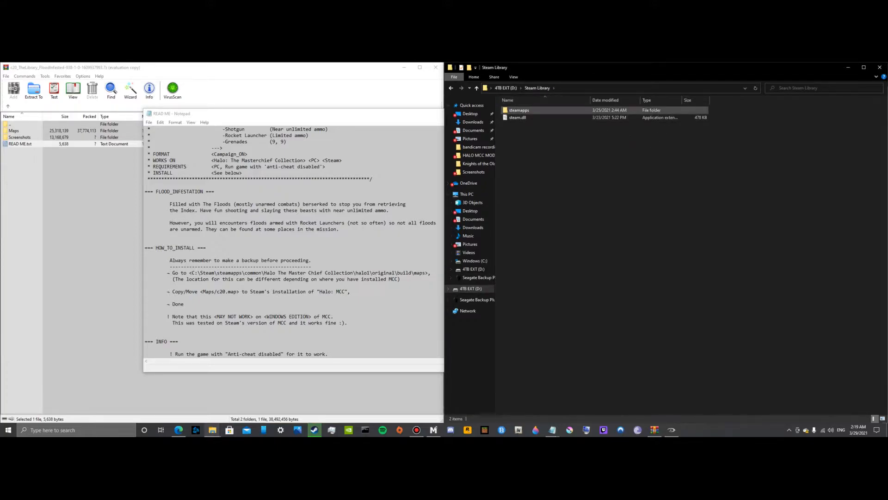
double_click(520, 110)
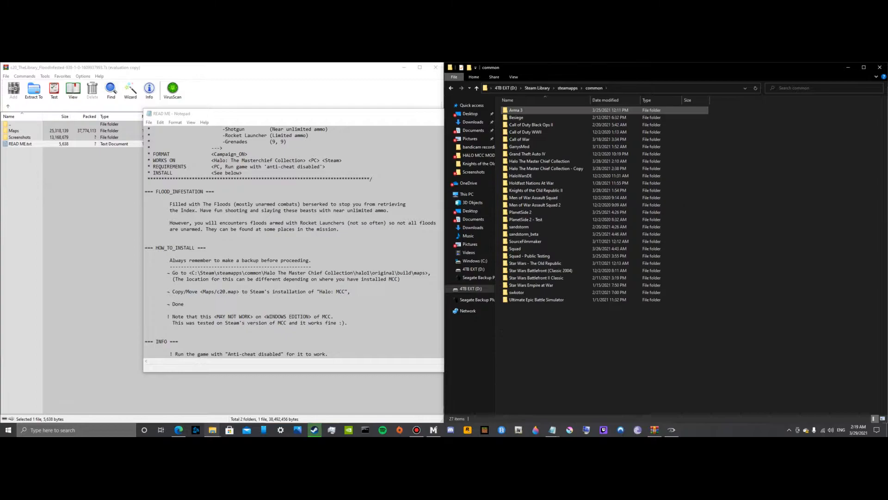
click(546, 168)
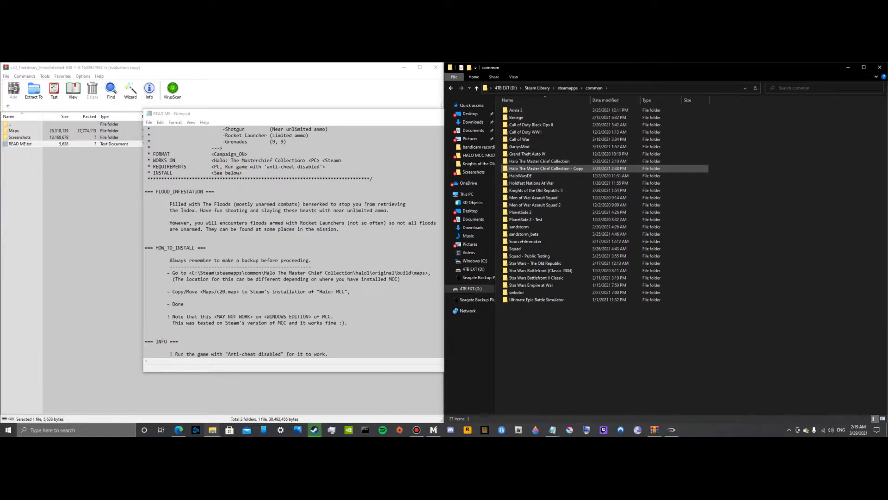
mouse_move(545, 169)
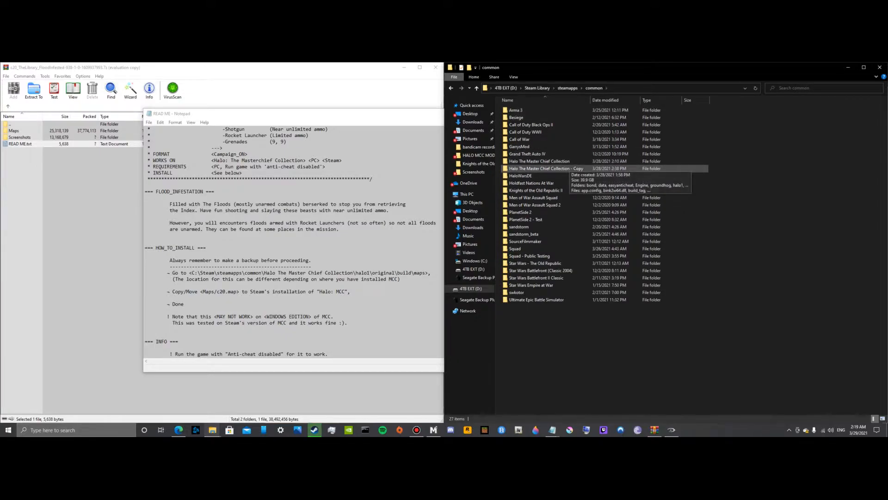
click(538, 161)
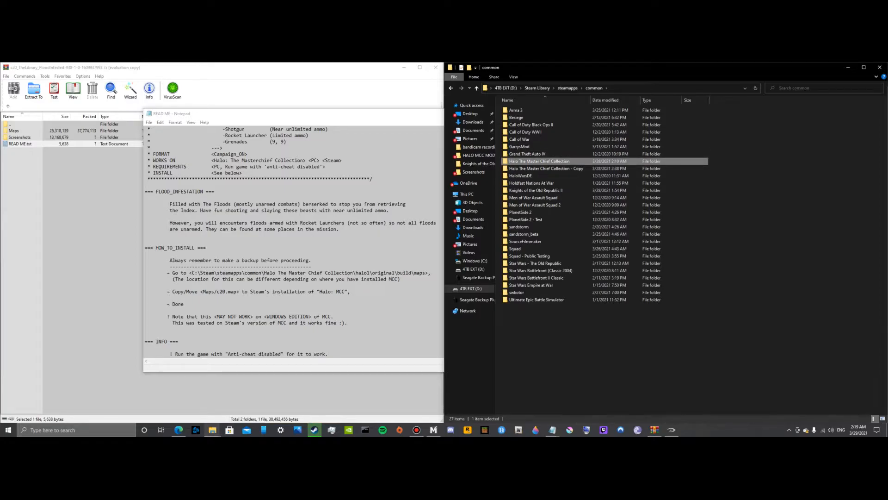
double_click(539, 161)
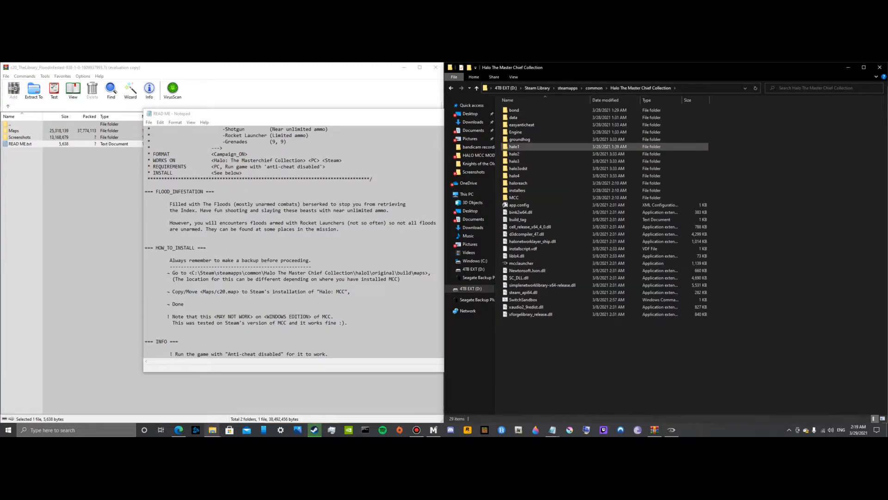
Drill down through halo1, original and build toward the maps folder
double_click(515, 147)
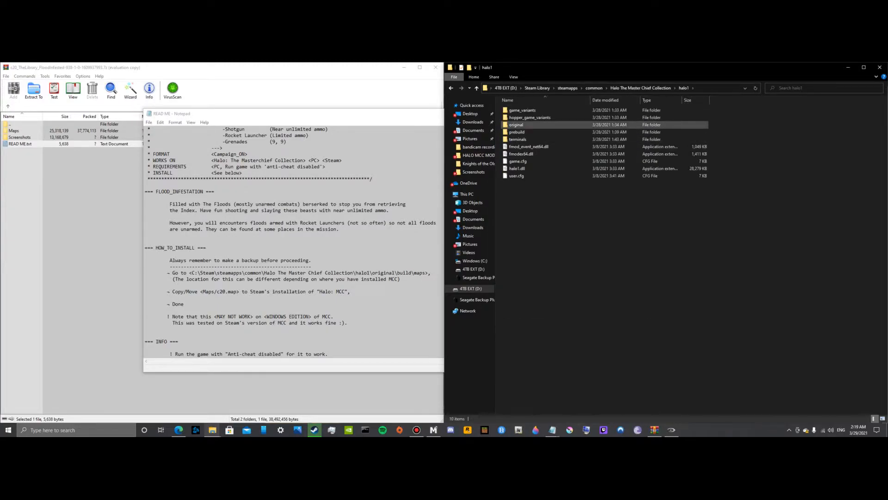
double_click(516, 124)
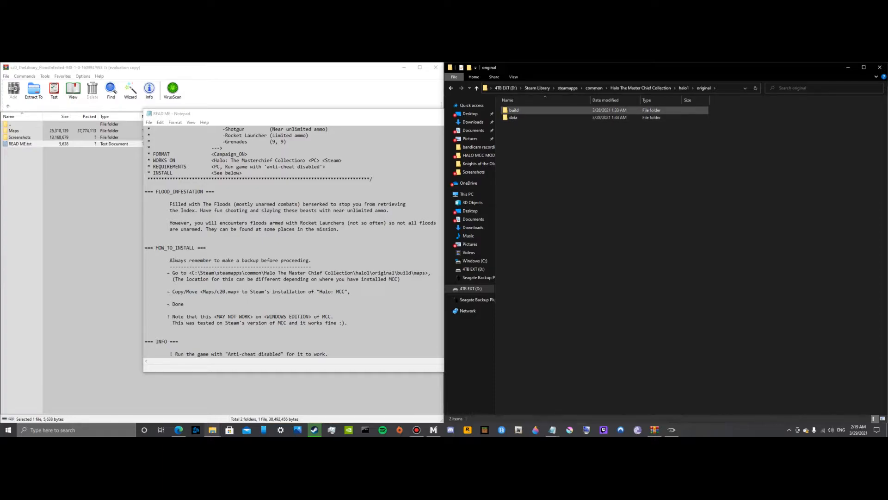
double_click(513, 110)
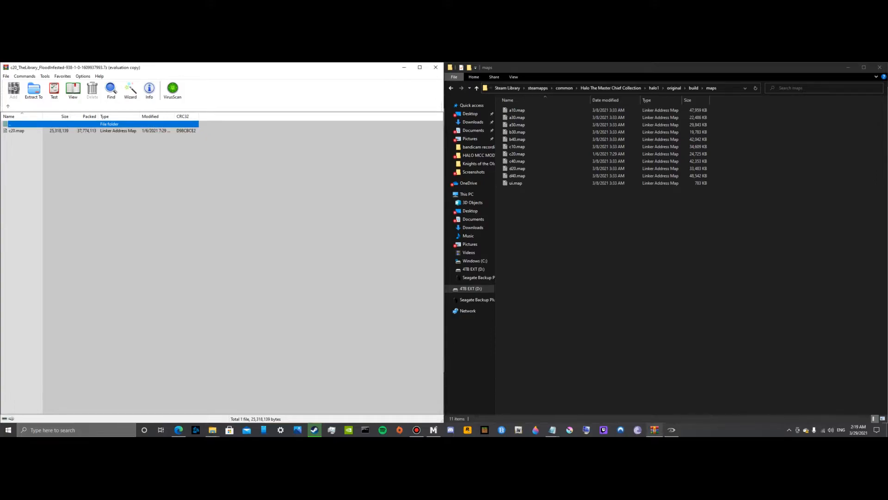
Move the mod's c20.map into the maps folder, replacing the existing c20.map
click(34, 91)
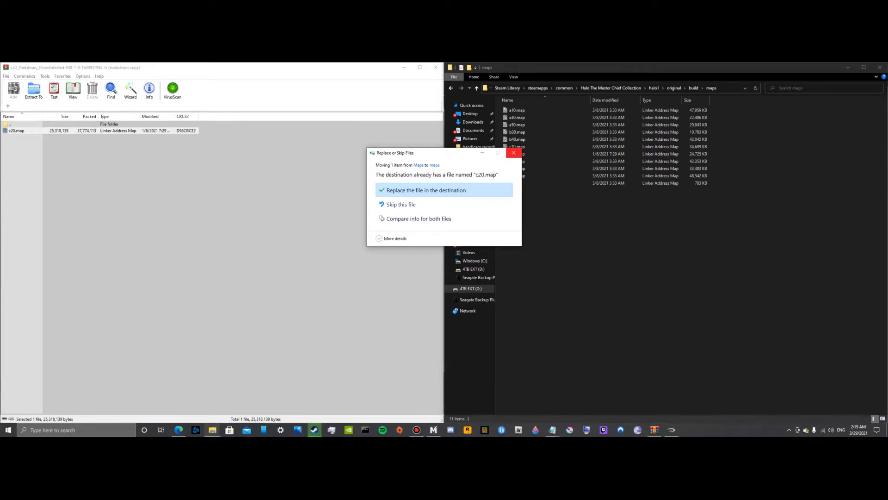
click(426, 189)
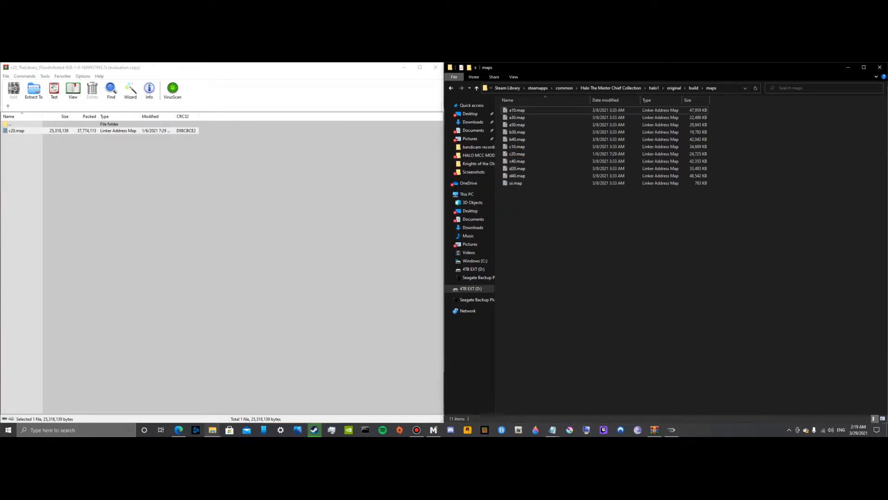
mouse_move(654, 430)
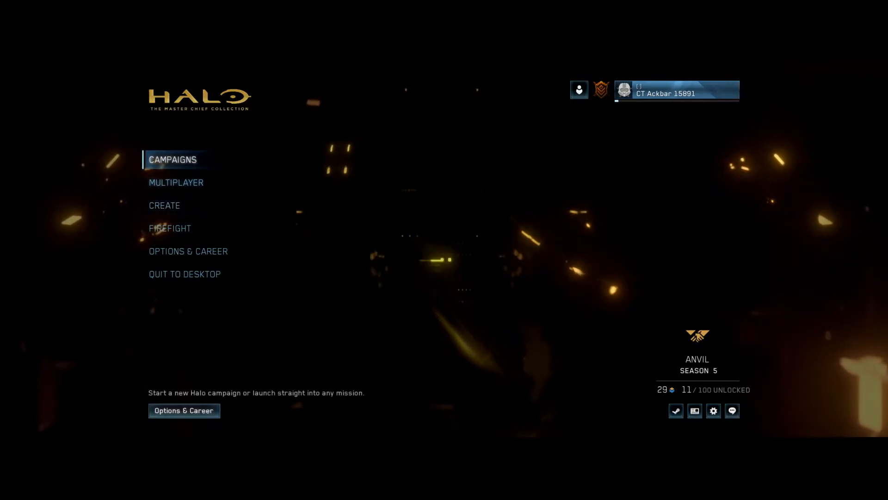
Pick Halo: CE Anniversary, select The Library mission, accept options and launch it
click(172, 159)
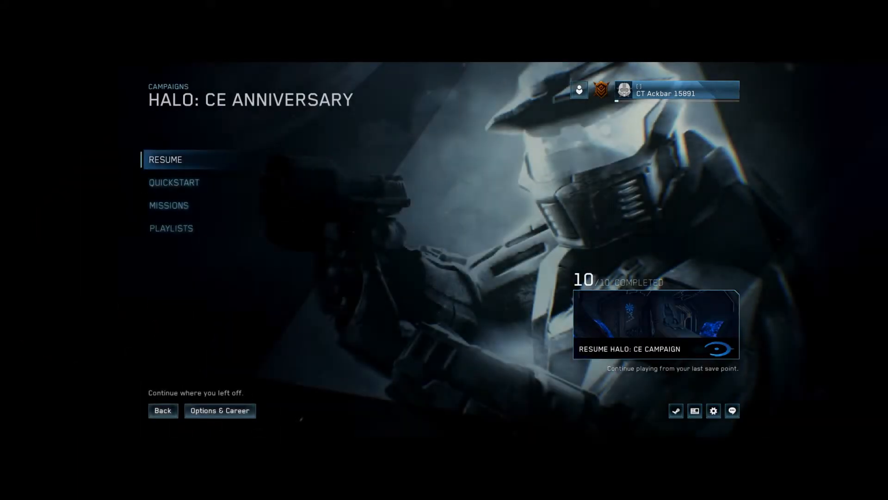
click(168, 205)
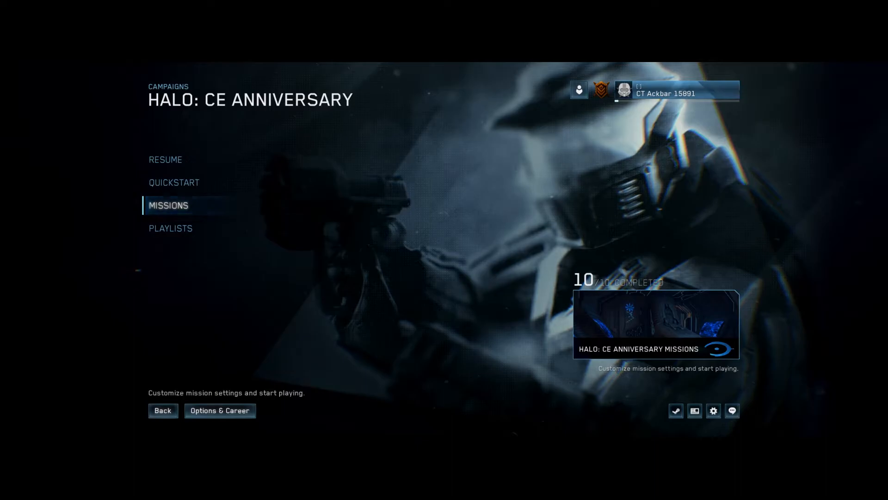
click(656, 324)
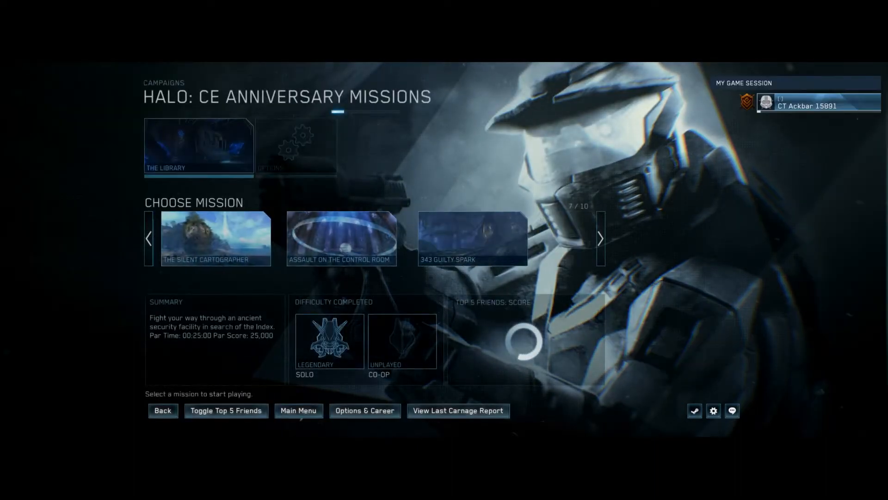
click(295, 146)
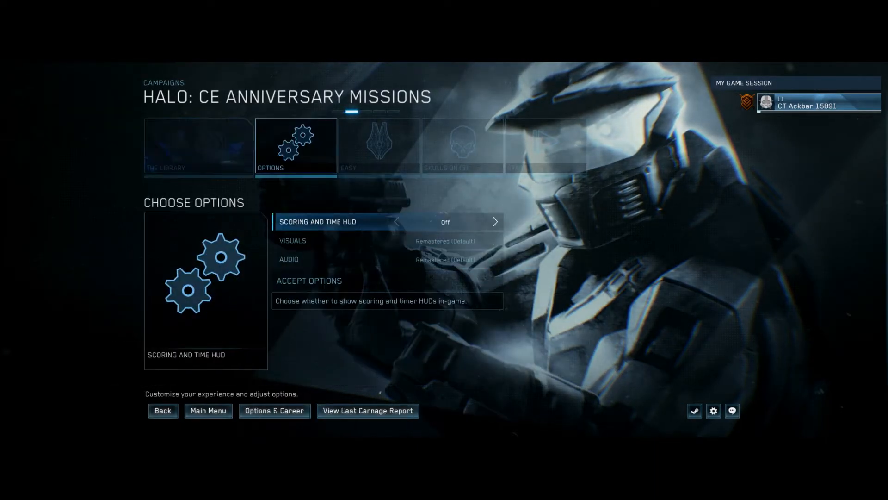
click(545, 146)
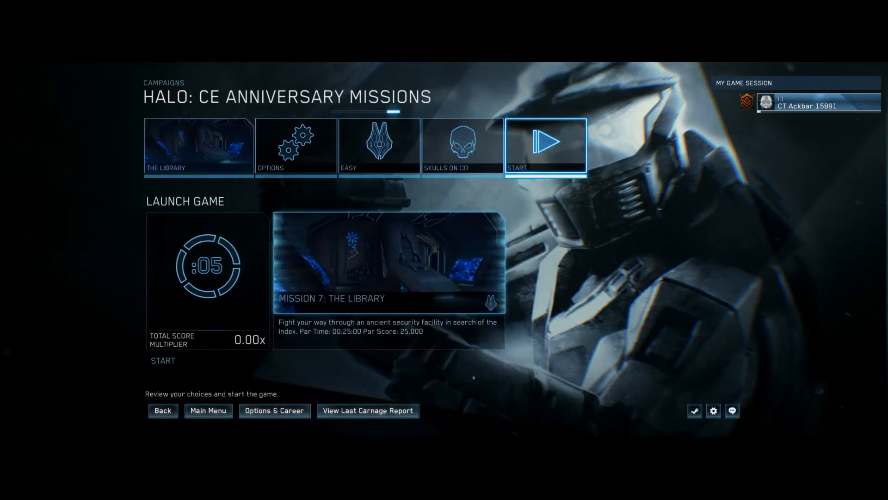
click(545, 145)
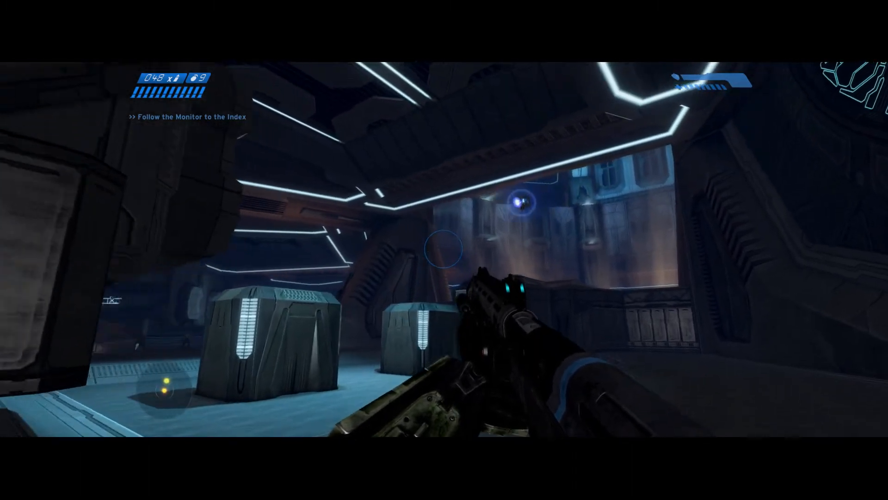
mouse_move(444, 250)
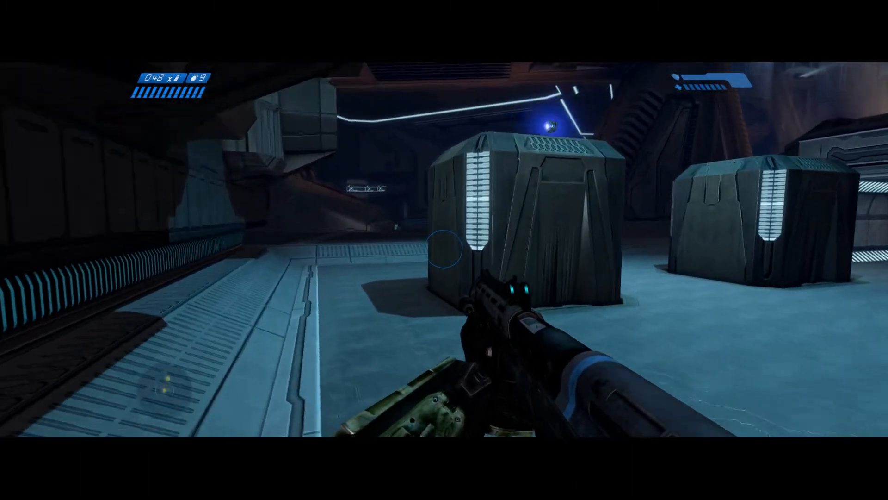
mouse_move(444, 250)
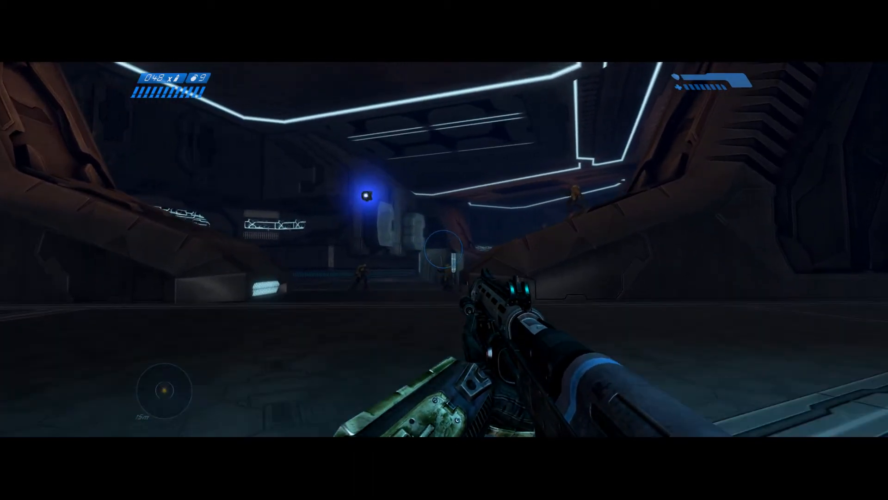
mouse_move(444, 249)
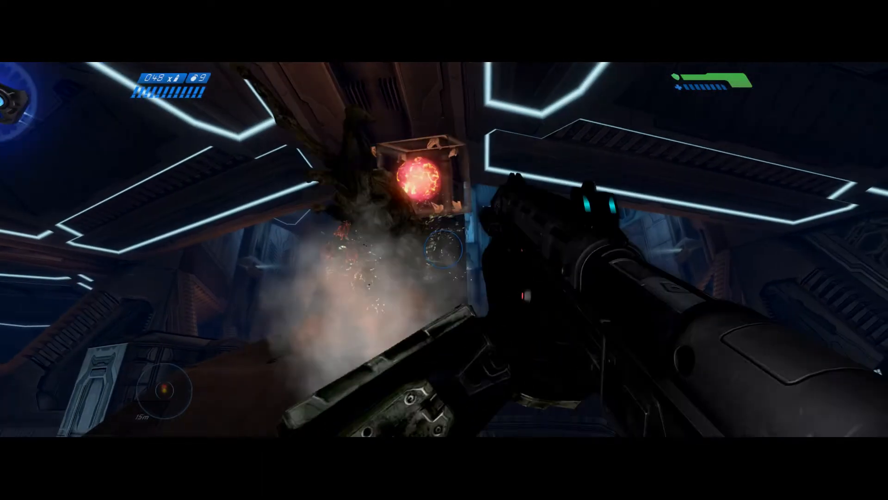
mouse_move(444, 250)
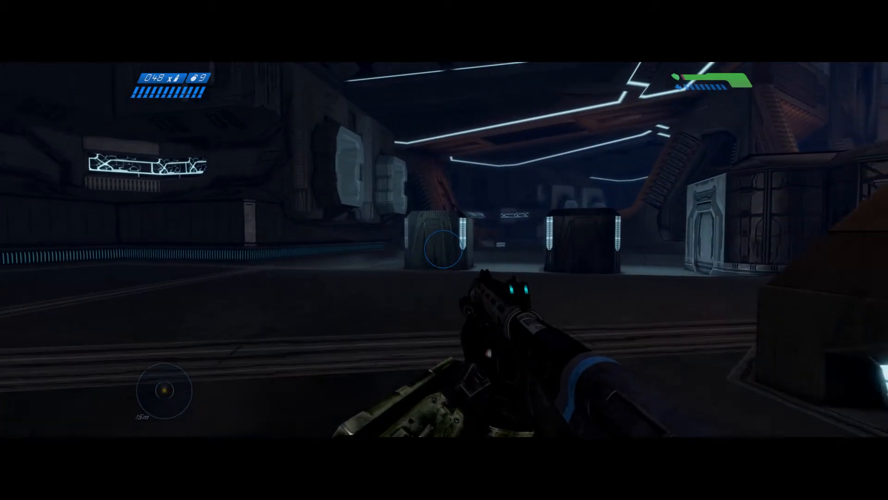
Shoot the approaching Flood horde near the Index Chamber
click(444, 245)
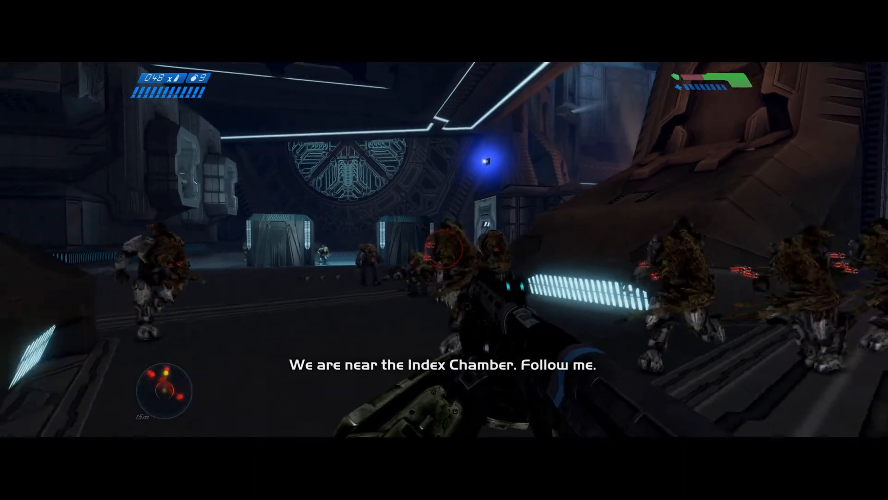
mouse_move(444, 250)
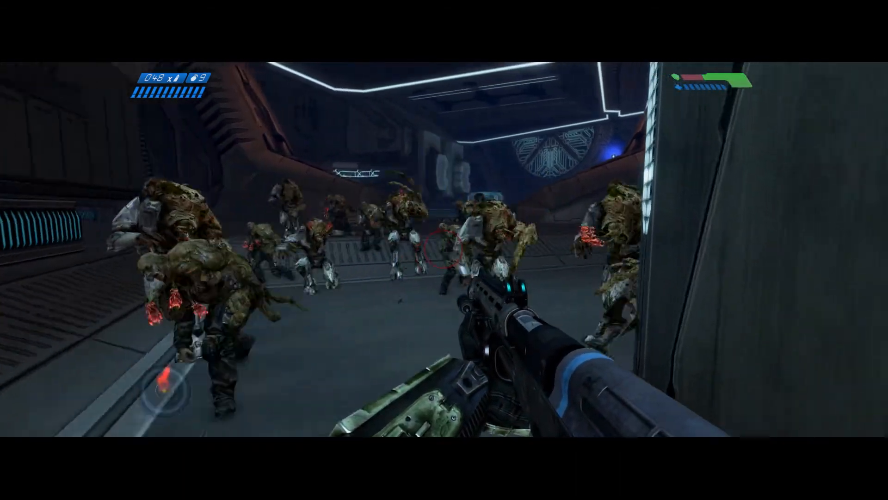
mouse_move(444, 250)
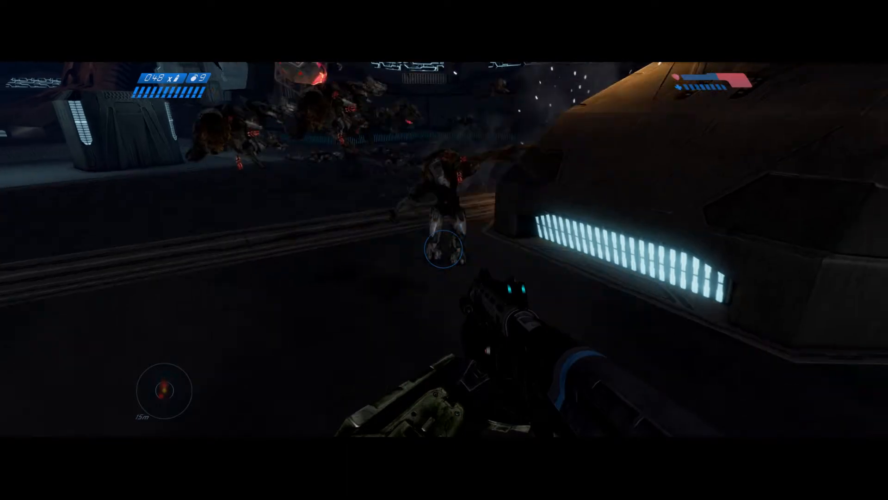
Keep firing at the Flood while advancing into the lit corridor
click(444, 249)
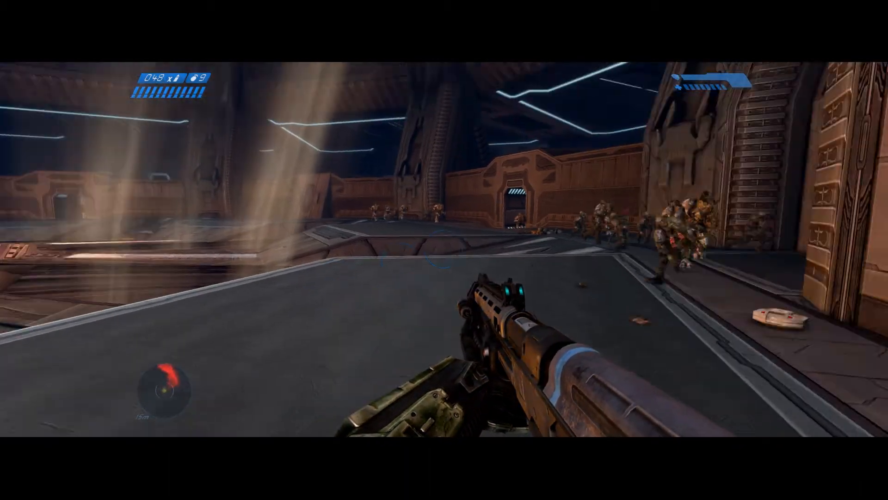
click(444, 250)
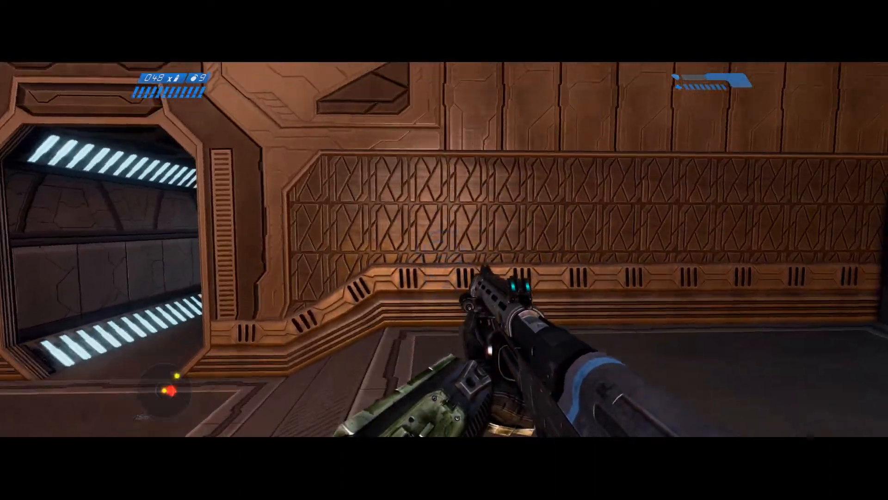
mouse_move(444, 250)
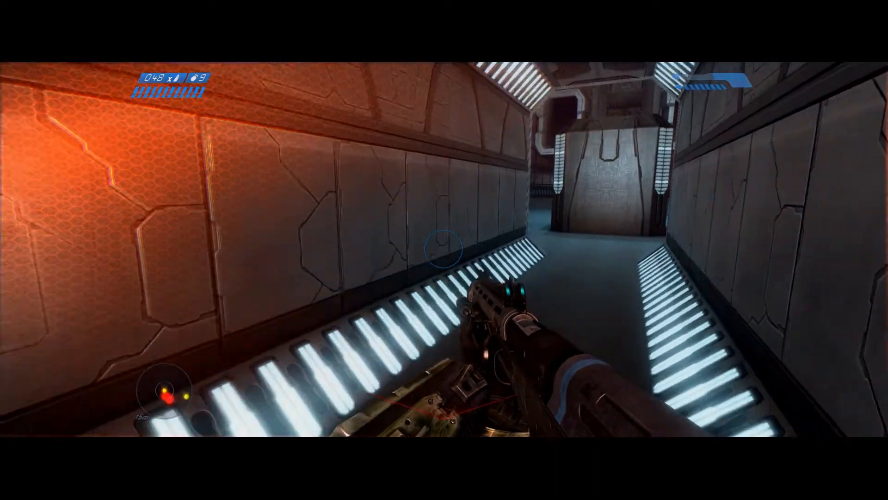